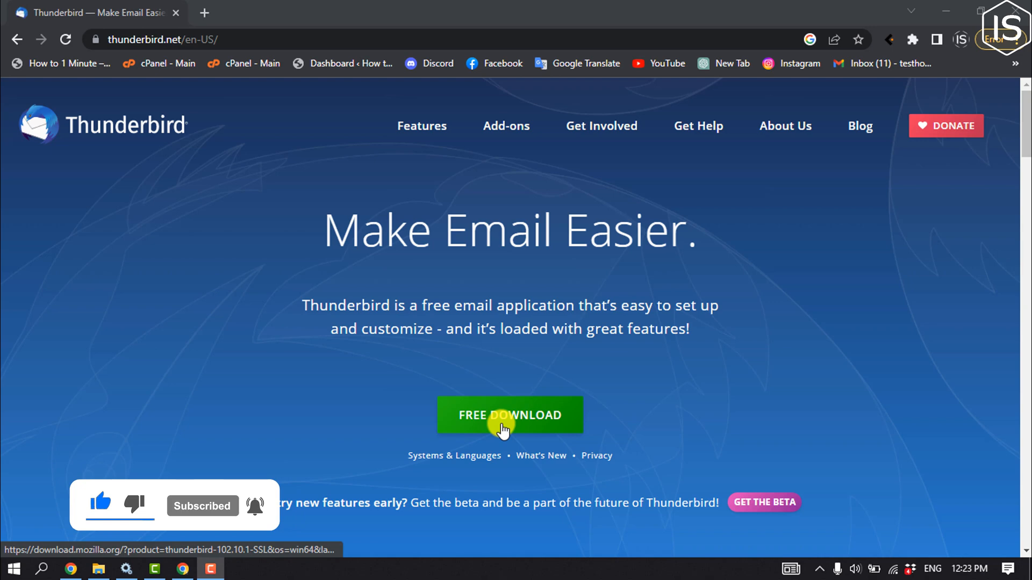
Download Thunderbird Setup 102.10.1.exe from thunderbird.net via FREE DOWNLOAD.
click(509, 416)
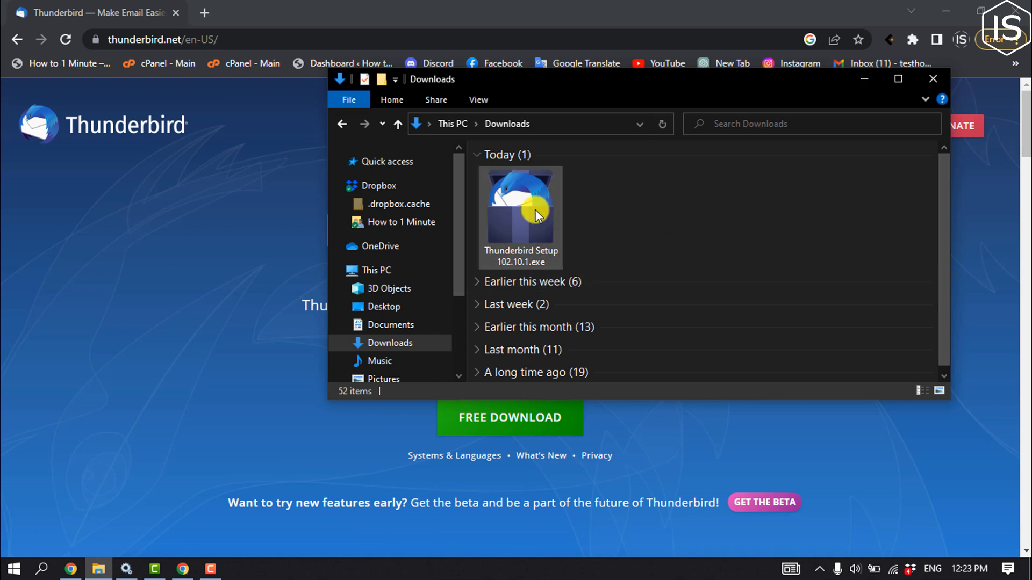
Launch Thunderbird Setup 102.10.1.exe from Downloads and accept the security warning with Run.
click(520, 211)
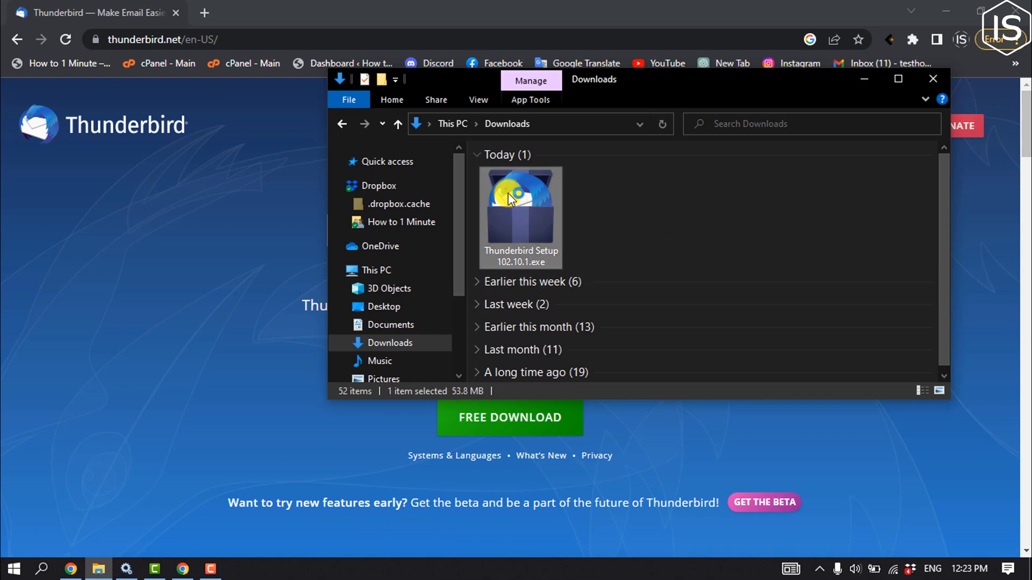
double_click(521, 213)
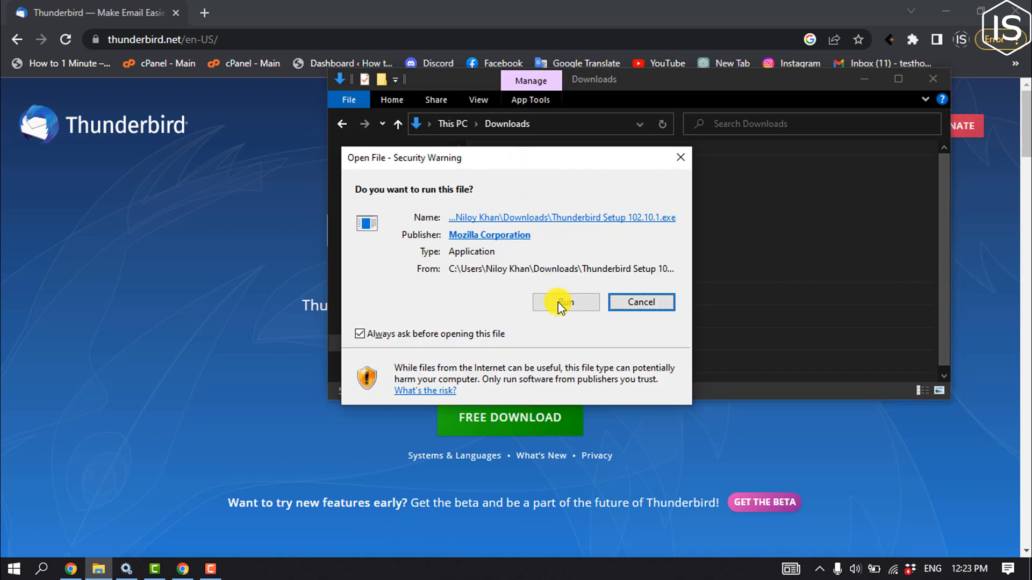
click(565, 302)
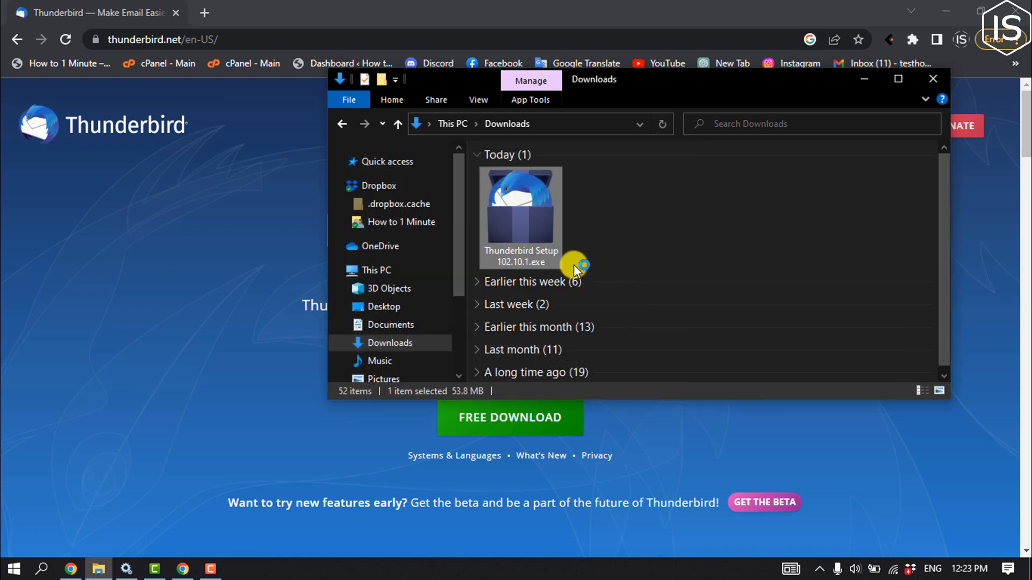
Install Thunderbird with the Standard setup type and finish with 'Launch Mozilla Thunderbird now' checked.
double_click(521, 206)
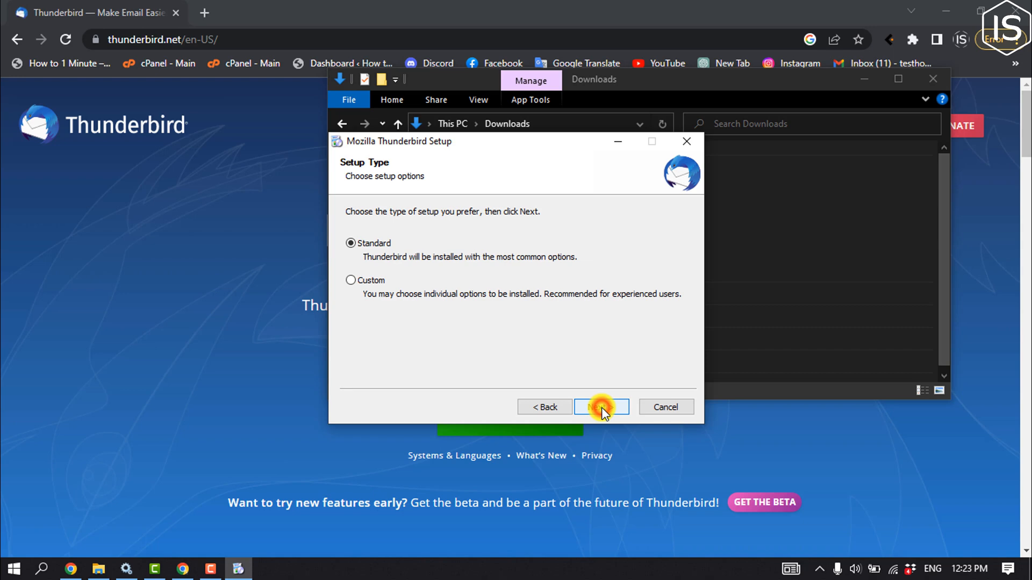
click(601, 406)
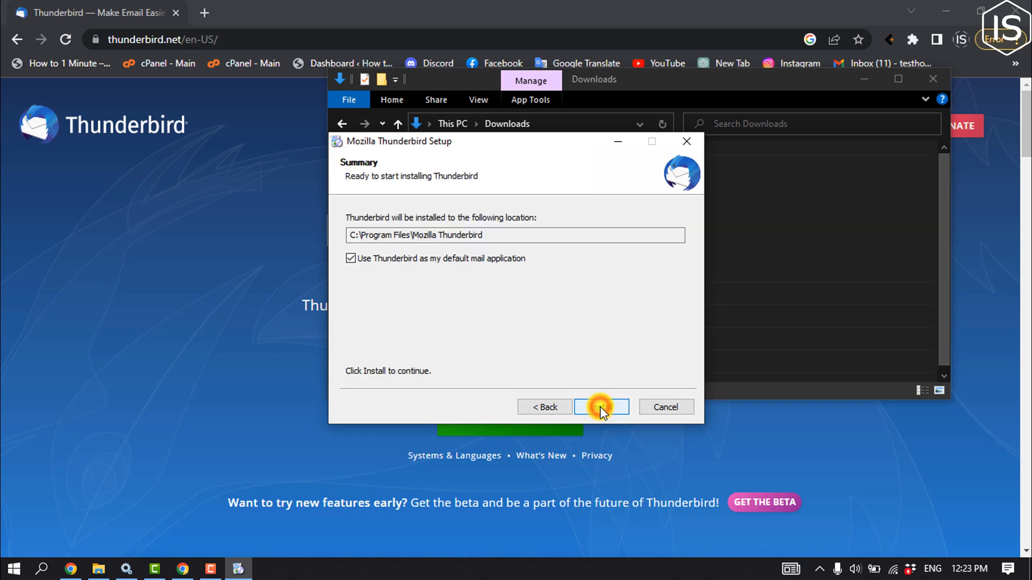
click(602, 407)
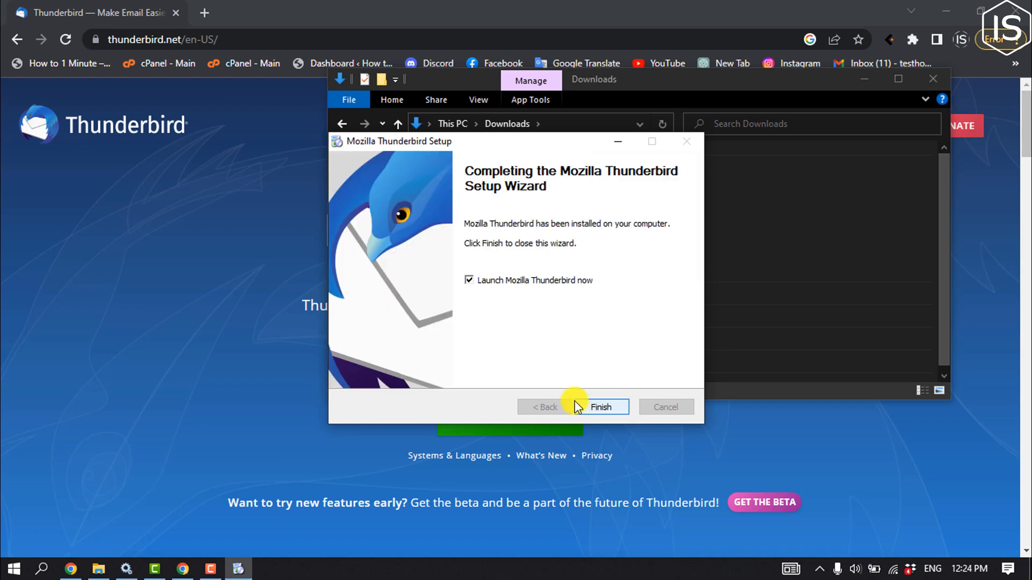
click(600, 407)
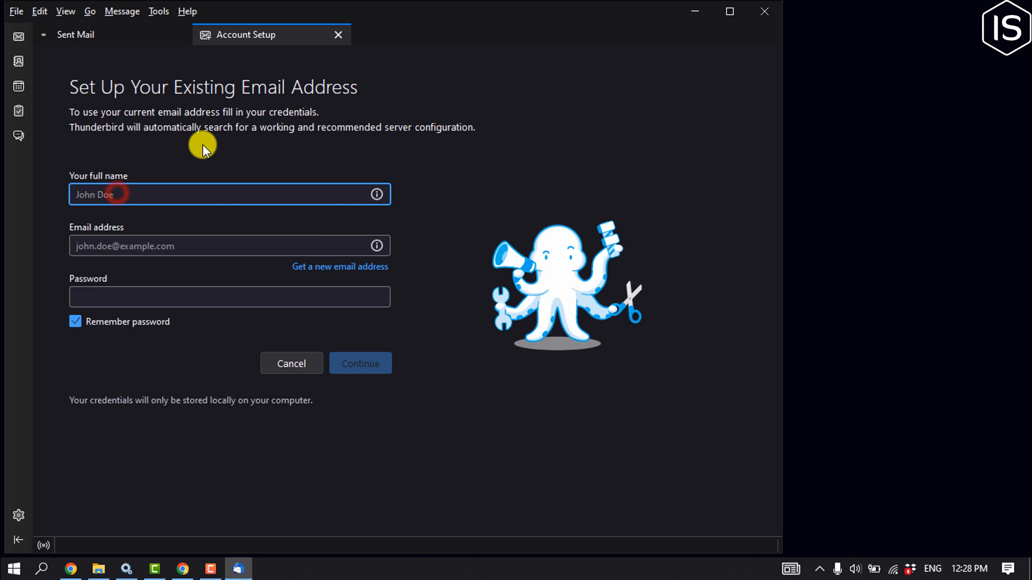
text(initial solution)
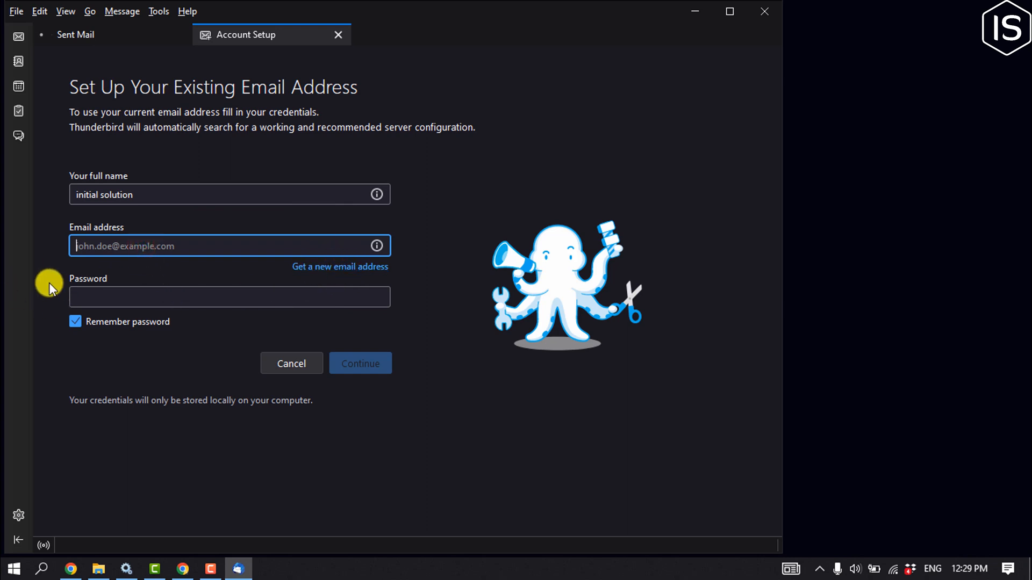
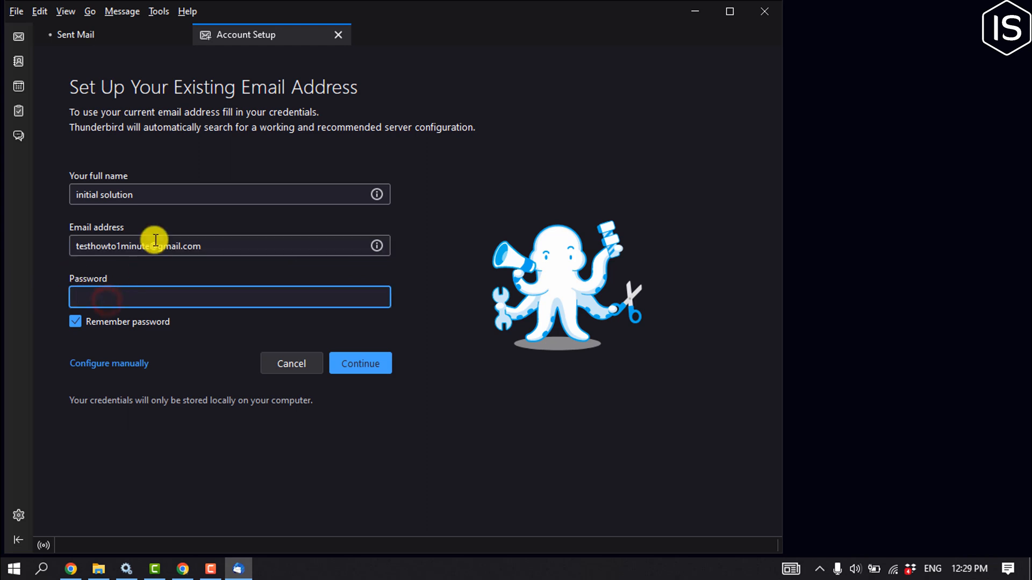
text(password)
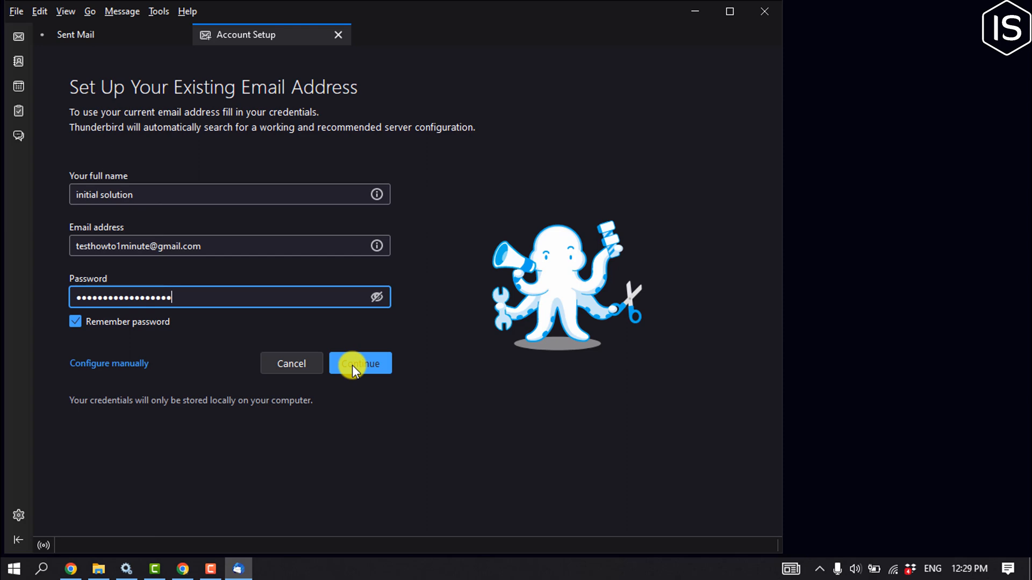
click(360, 363)
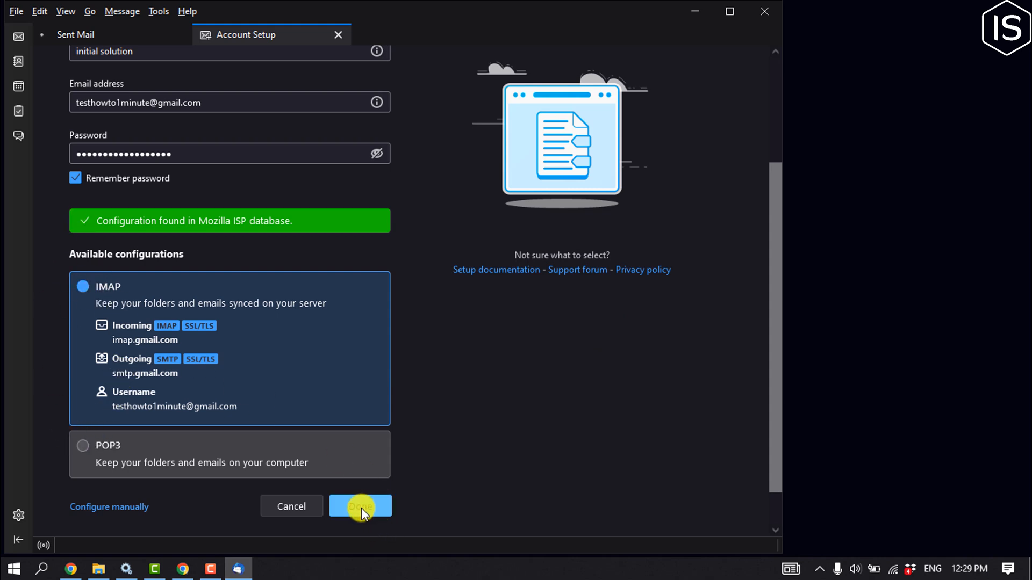
Create the account with the IMAP configuration and sign in to Google with the password.
click(359, 506)
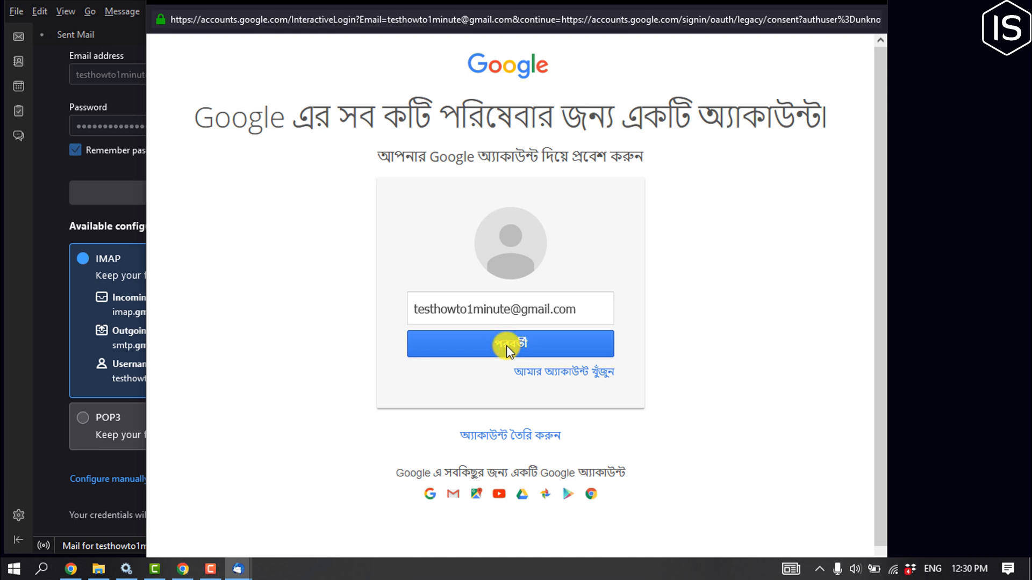
click(509, 344)
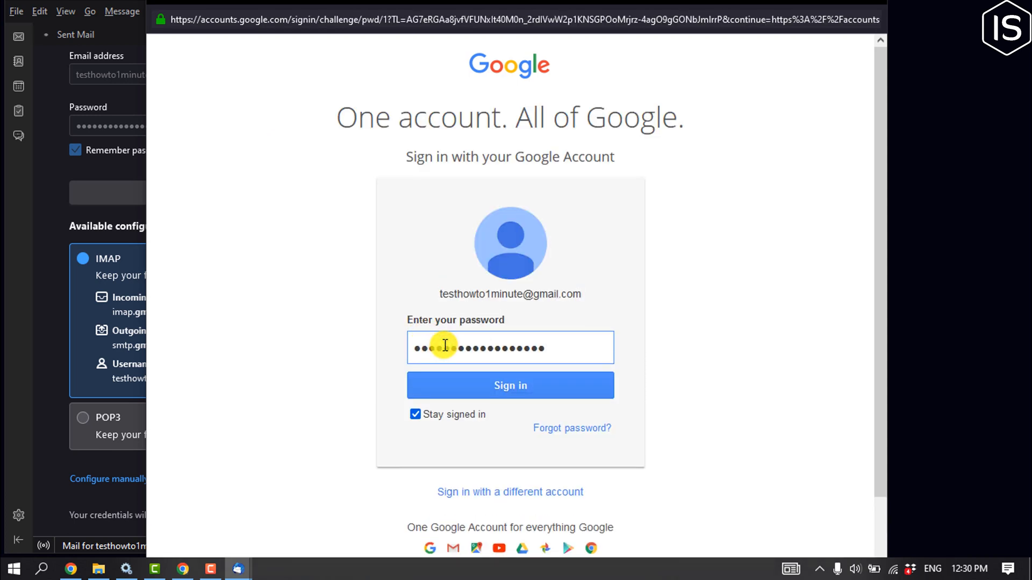
click(494, 386)
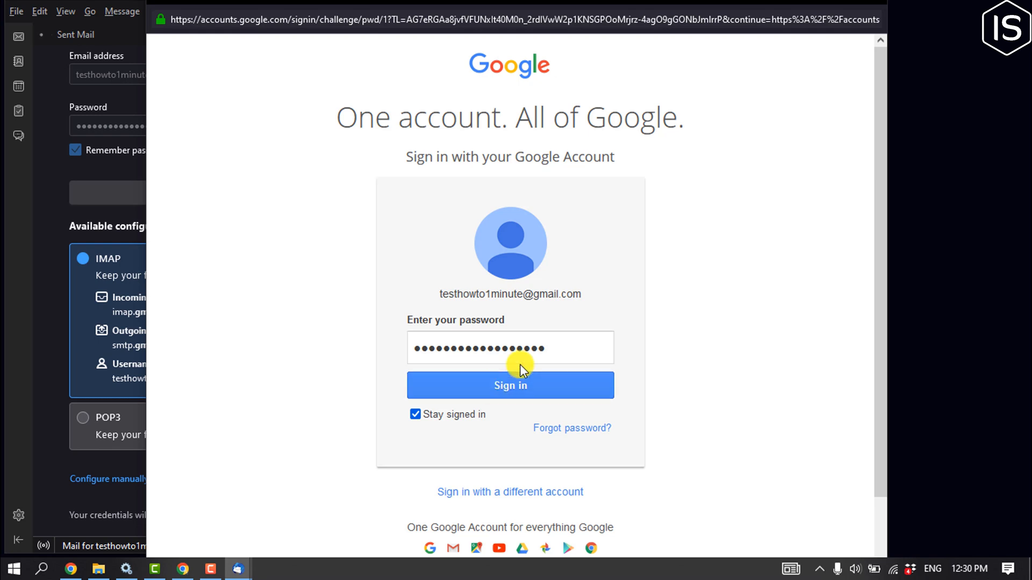
click(510, 385)
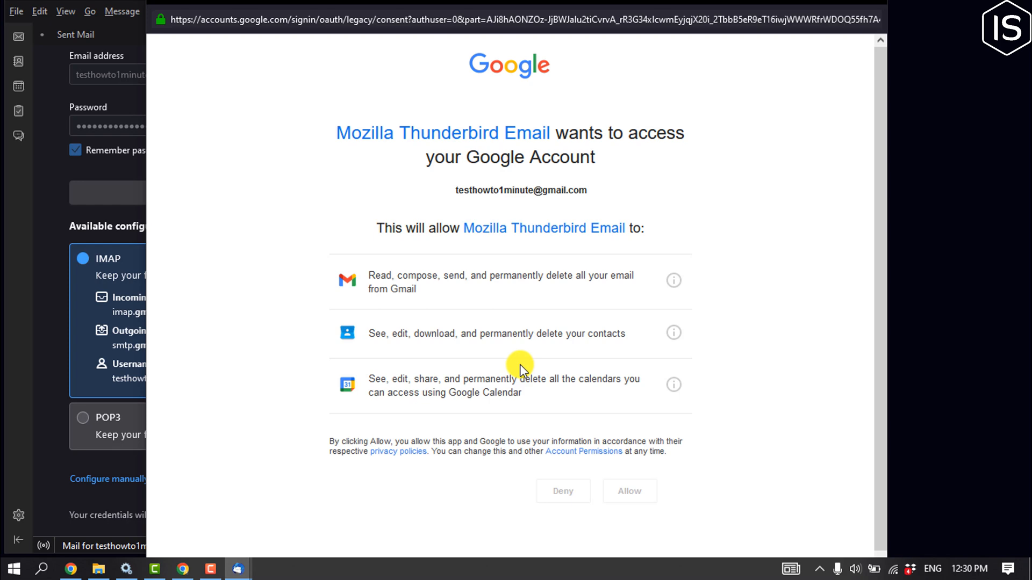
Allow Thunderbird Email access to the Google account's mail, contacts and calendars.
click(630, 491)
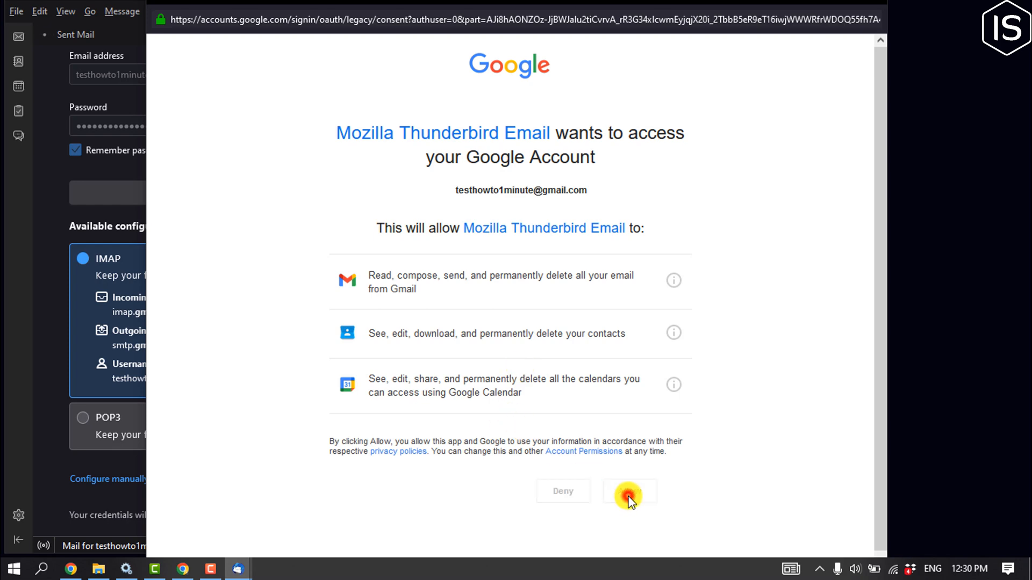
click(630, 492)
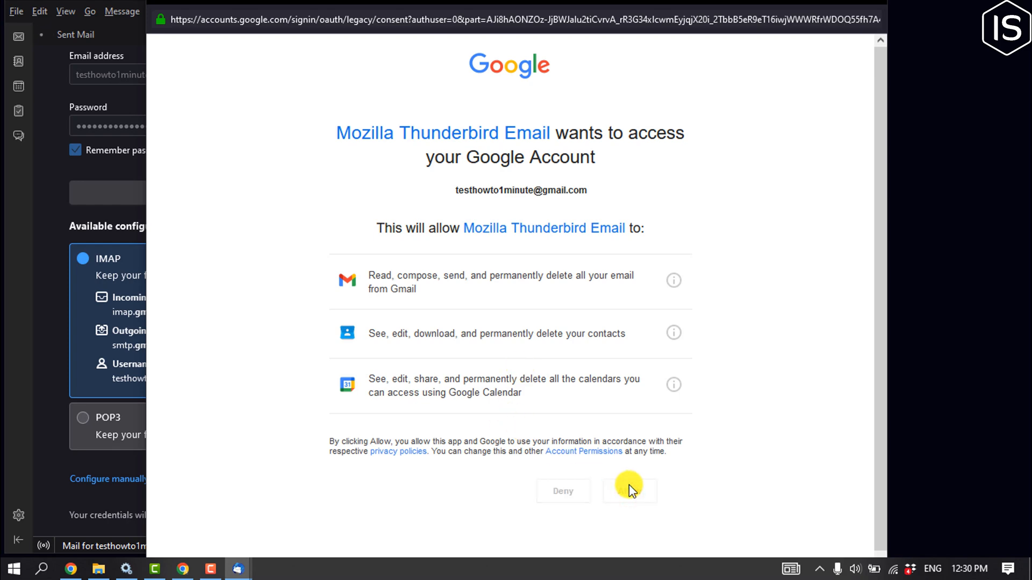
click(630, 490)
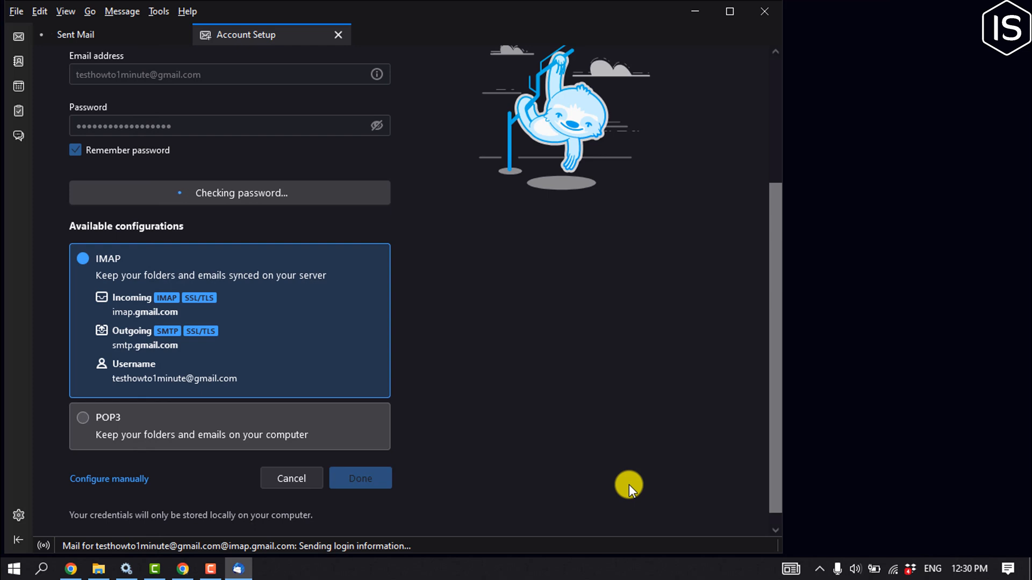
click(360, 478)
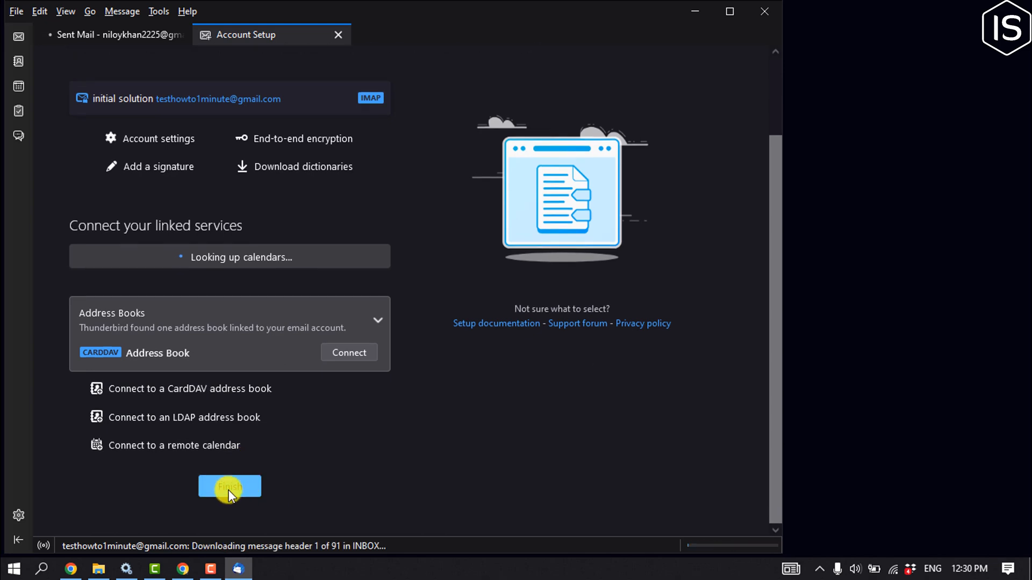
click(230, 487)
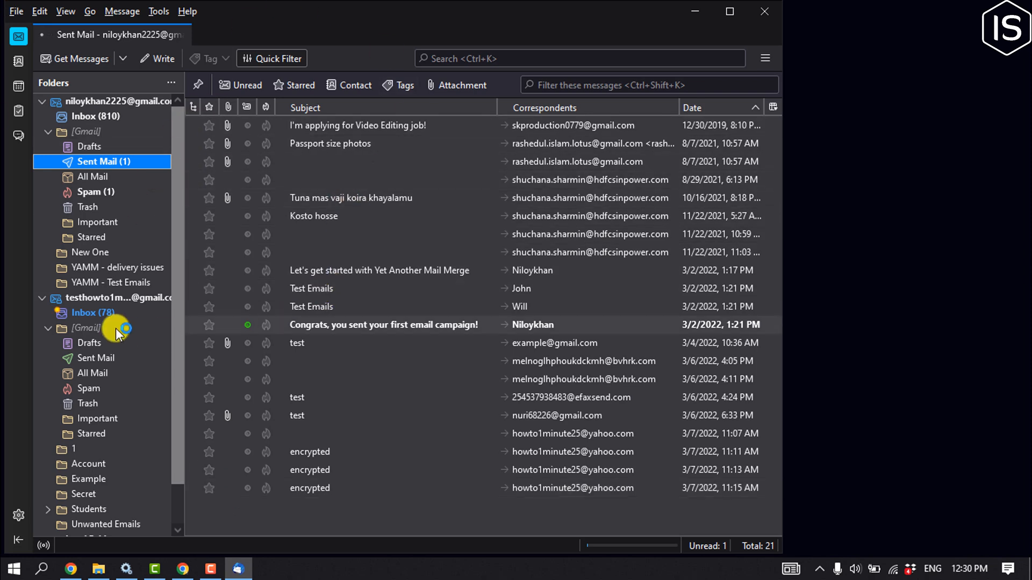
click(89, 312)
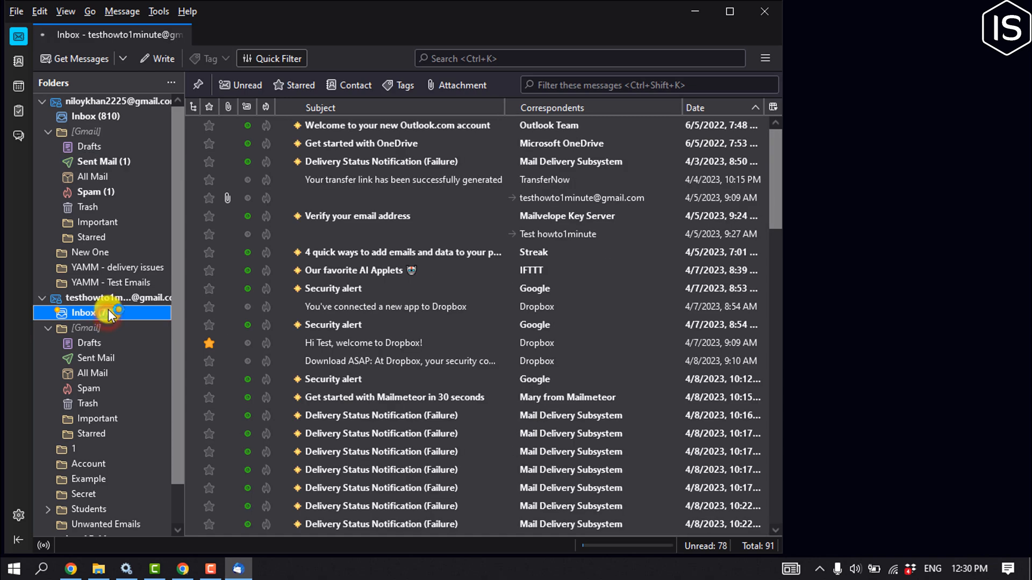
click(96, 358)
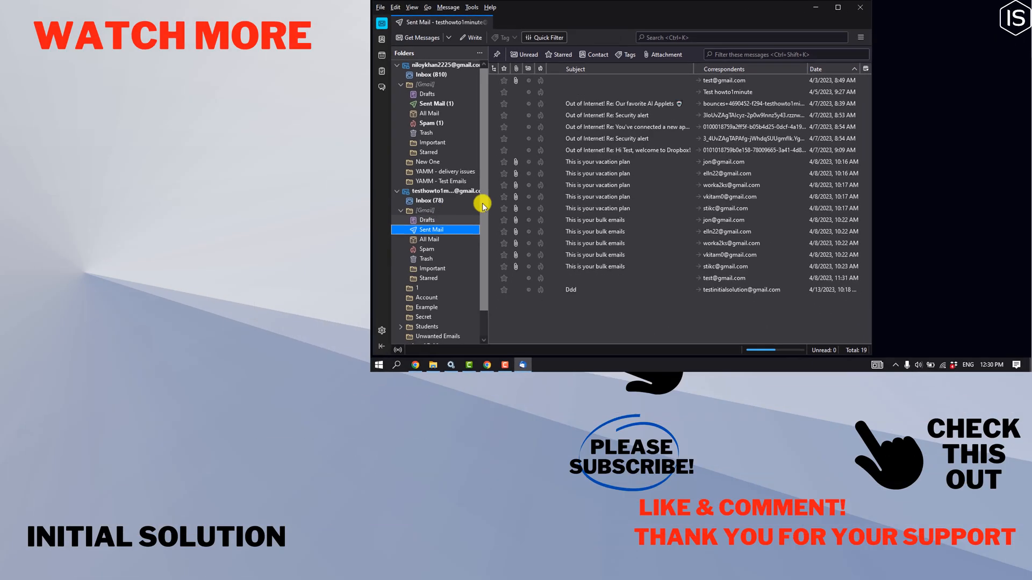
click(498, 176)
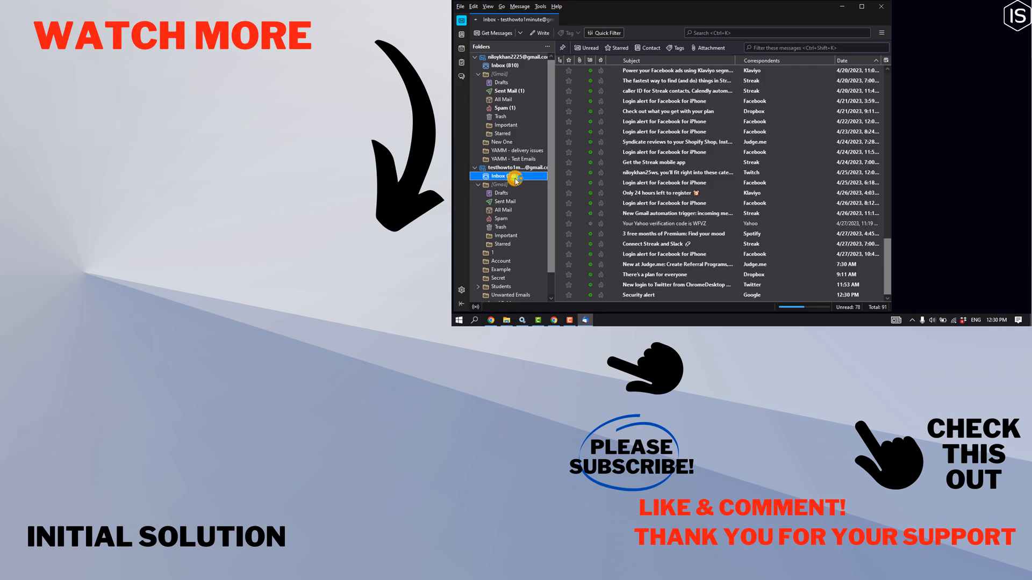